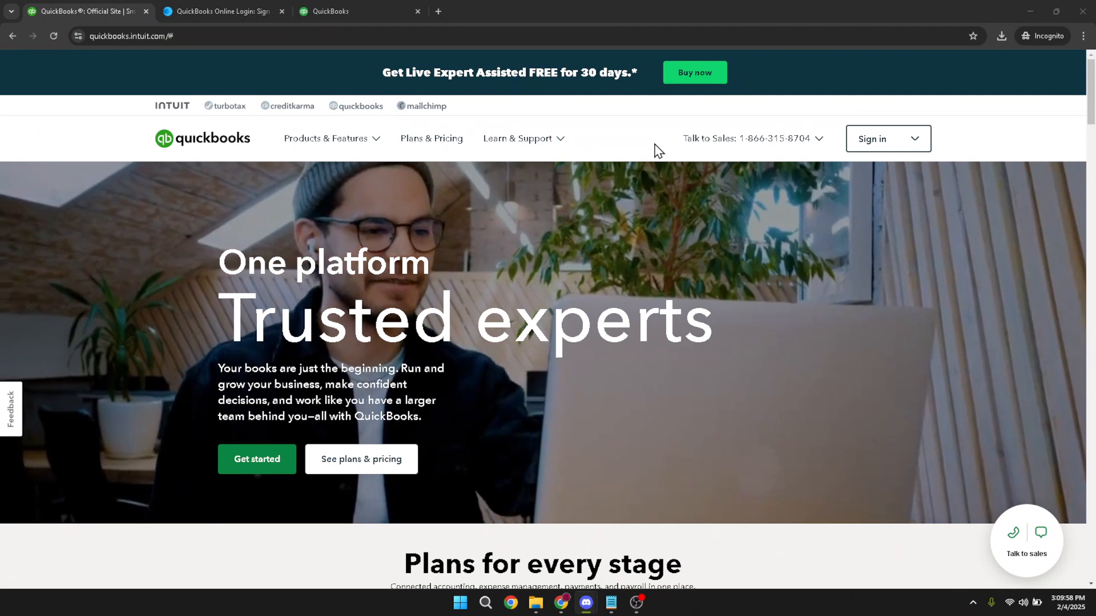
mouse_move(678, 148)
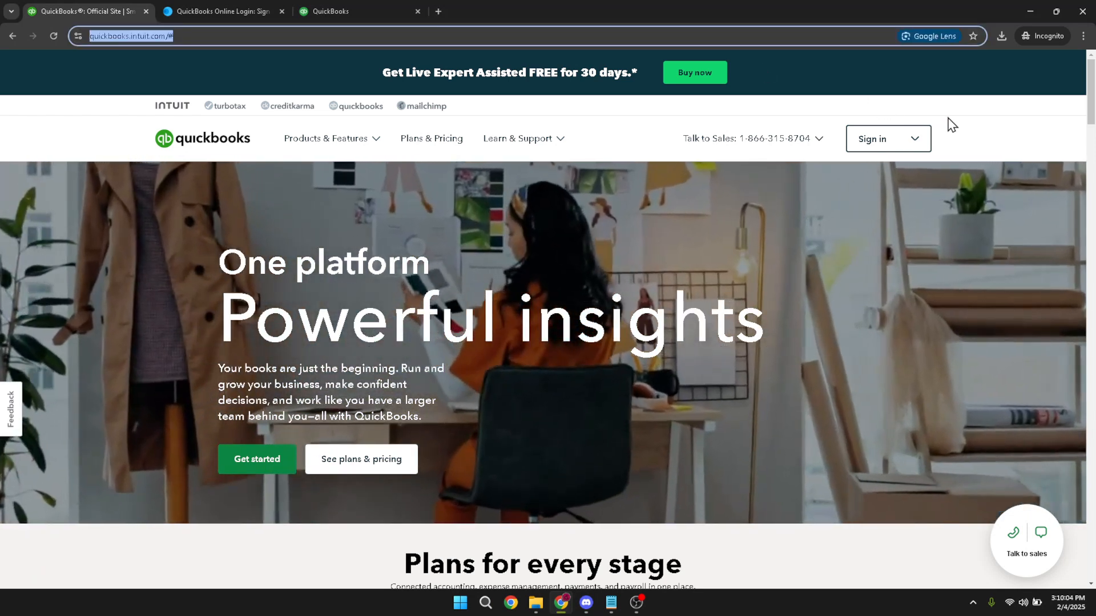
Step: Sign in with the password to reach the Craig's Design and Landscaping Services homepage
click(888, 138)
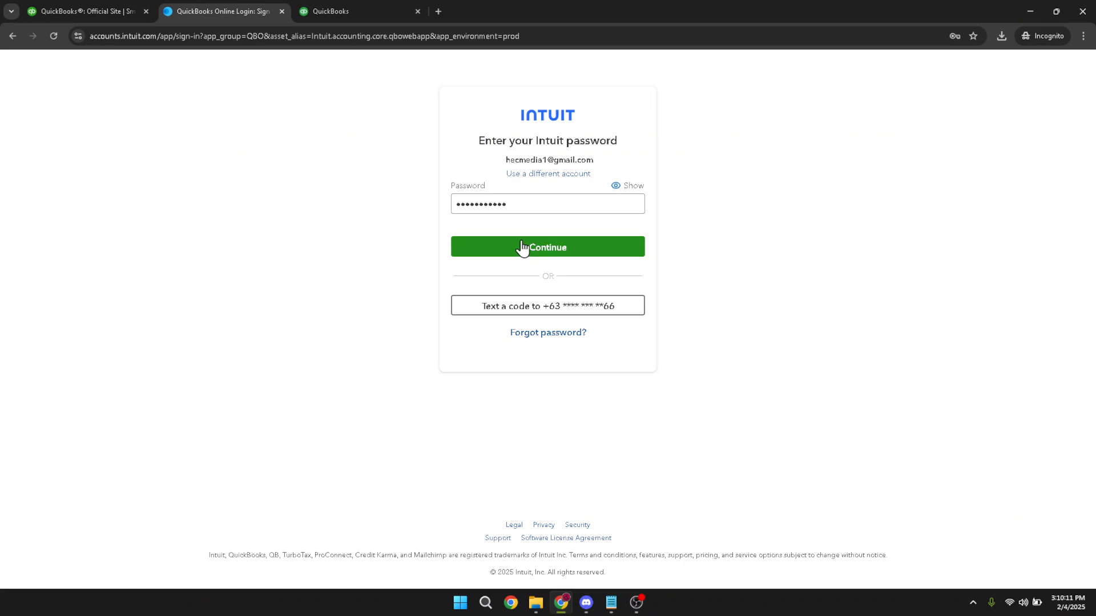
click(548, 246)
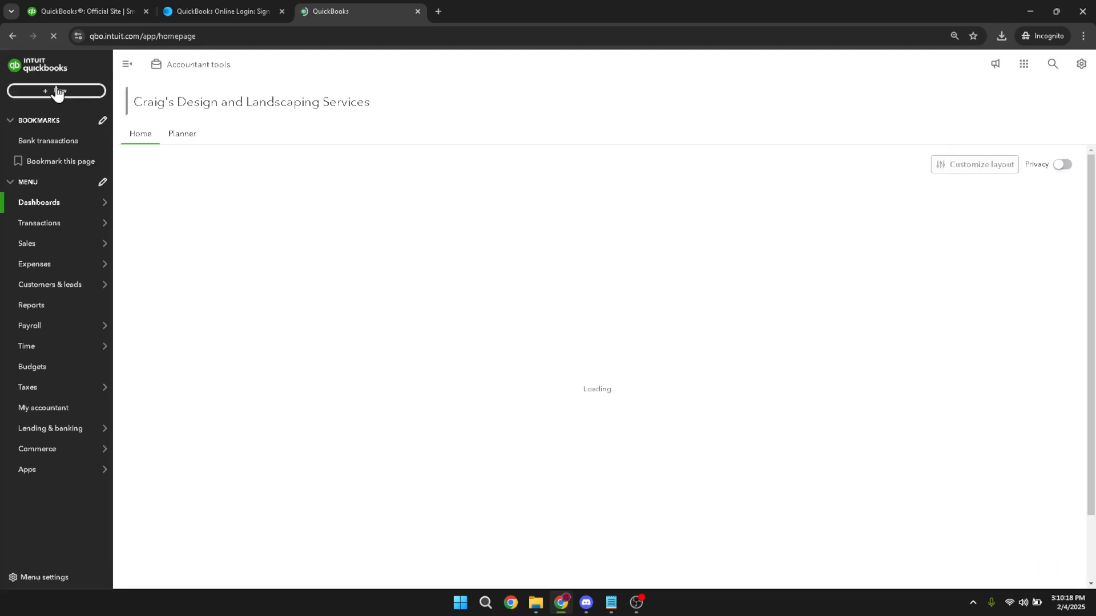
Step: Start a blank new invoice from the + New menu
click(56, 90)
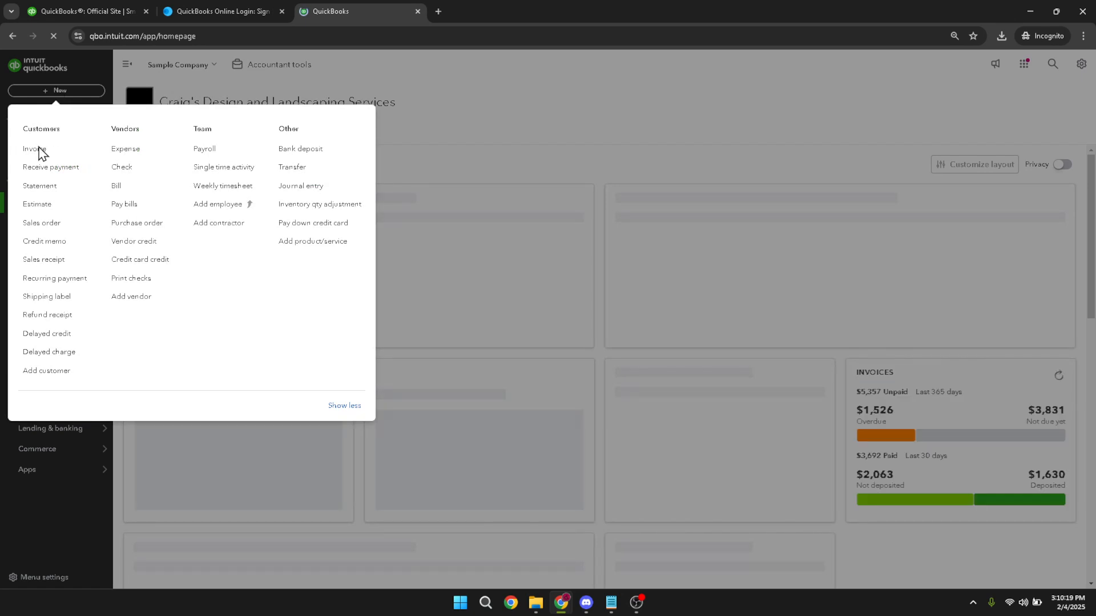
click(27, 148)
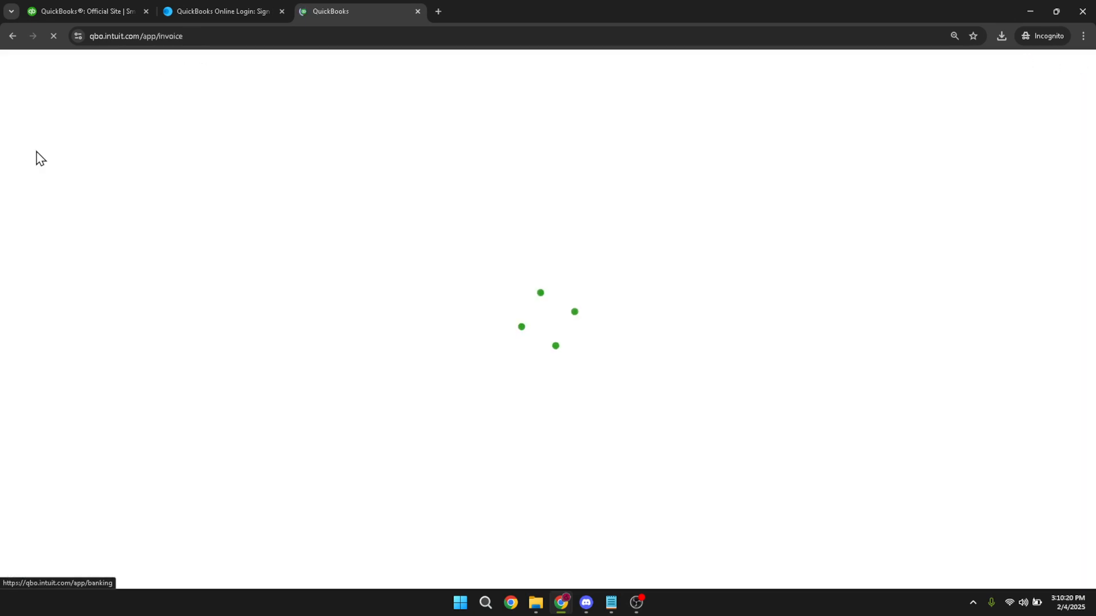
mouse_move(50, 136)
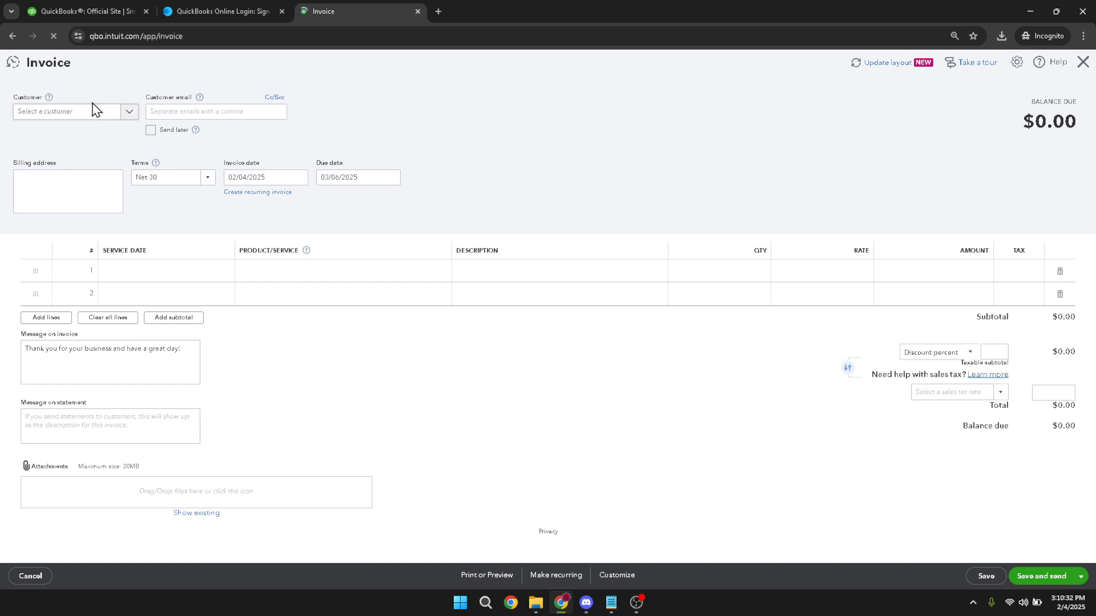
Step: Bill the invoice to Amy's Bird Sanctuary with a Design (Custom Design) line at $75.00
click(69, 111)
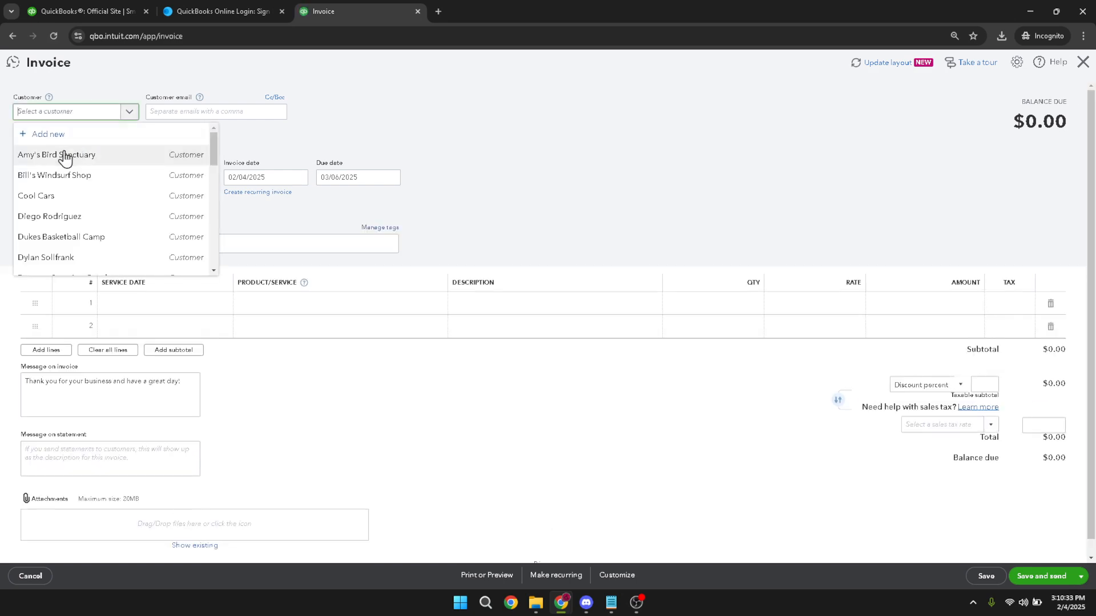
click(57, 156)
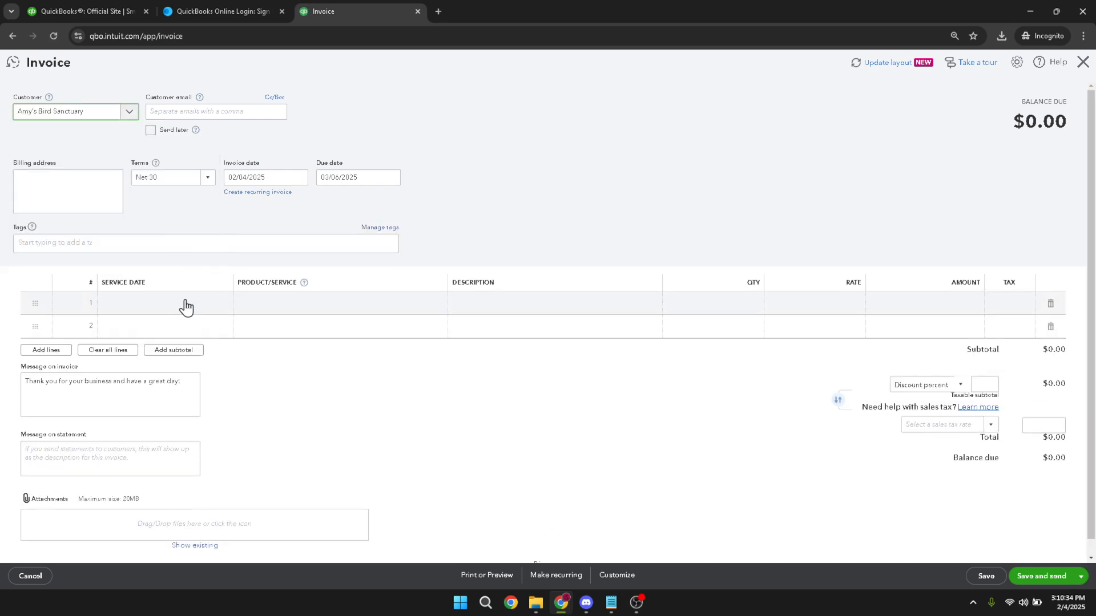
click(328, 304)
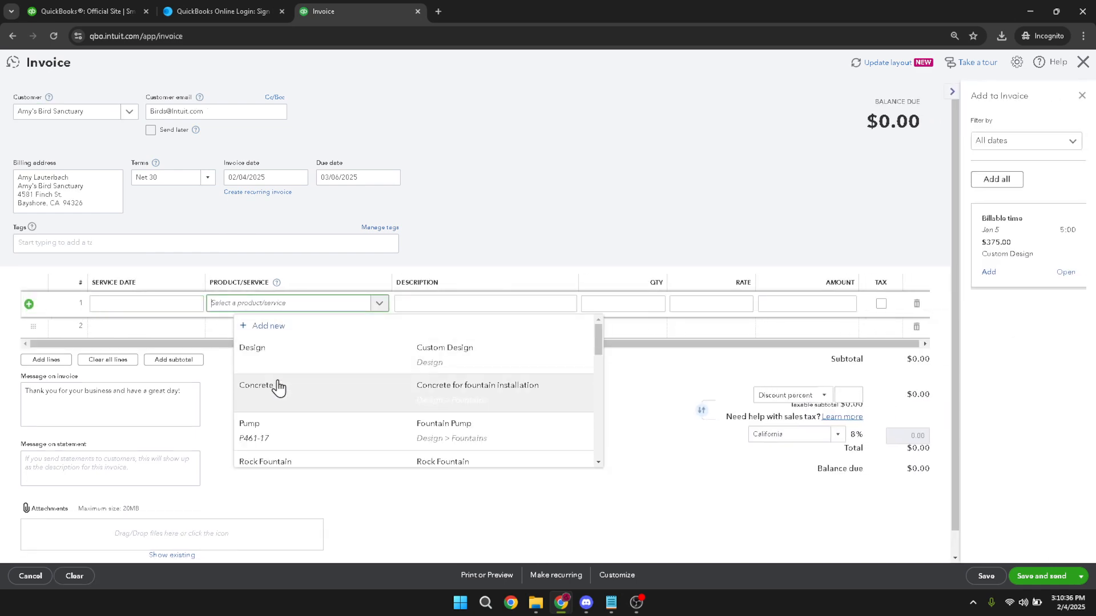
click(251, 348)
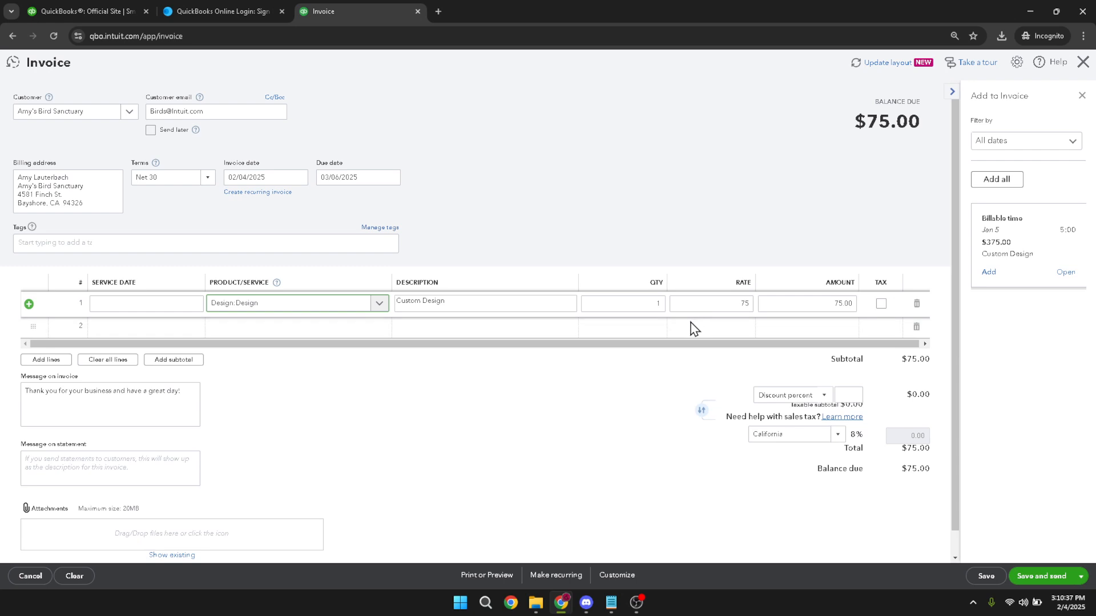
Step: Attach the Account List .xlsx from Downloads and mark it to attach to the email
scroll(down, 3)
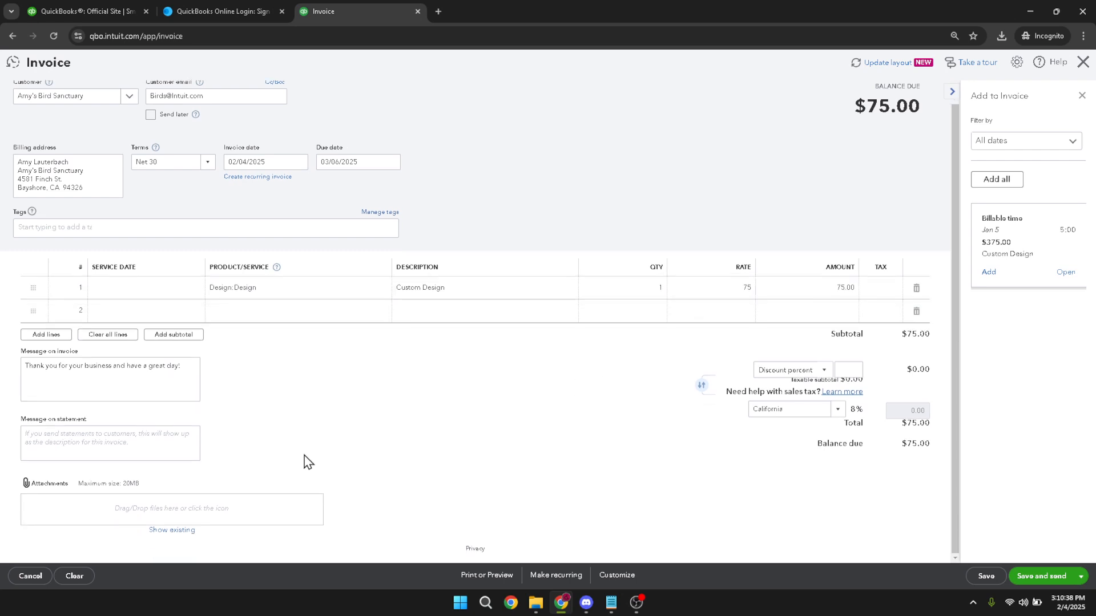
mouse_move(133, 514)
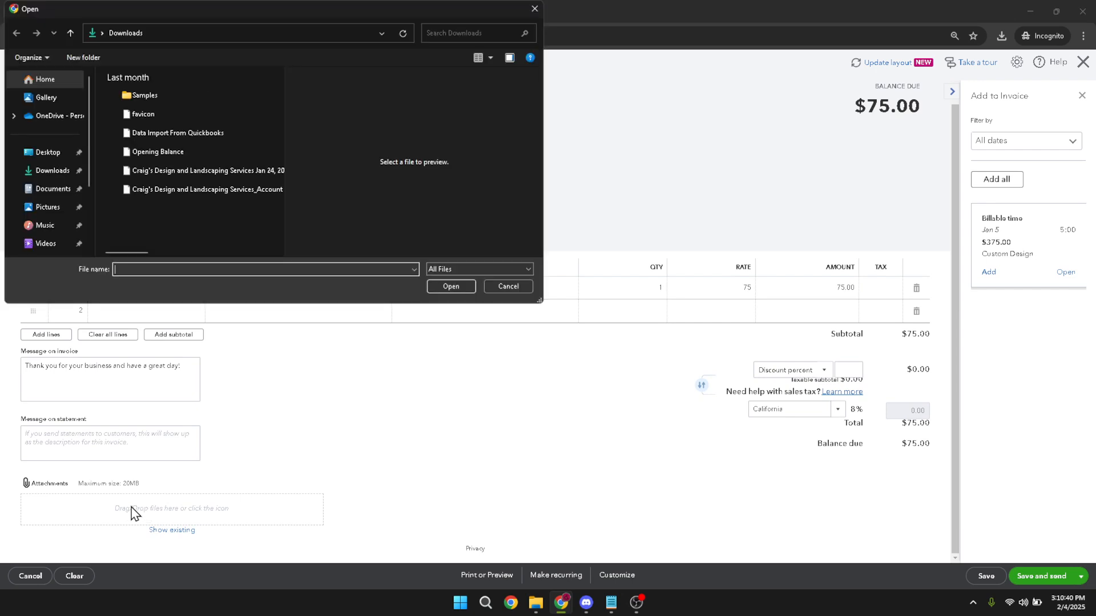
mouse_move(158, 205)
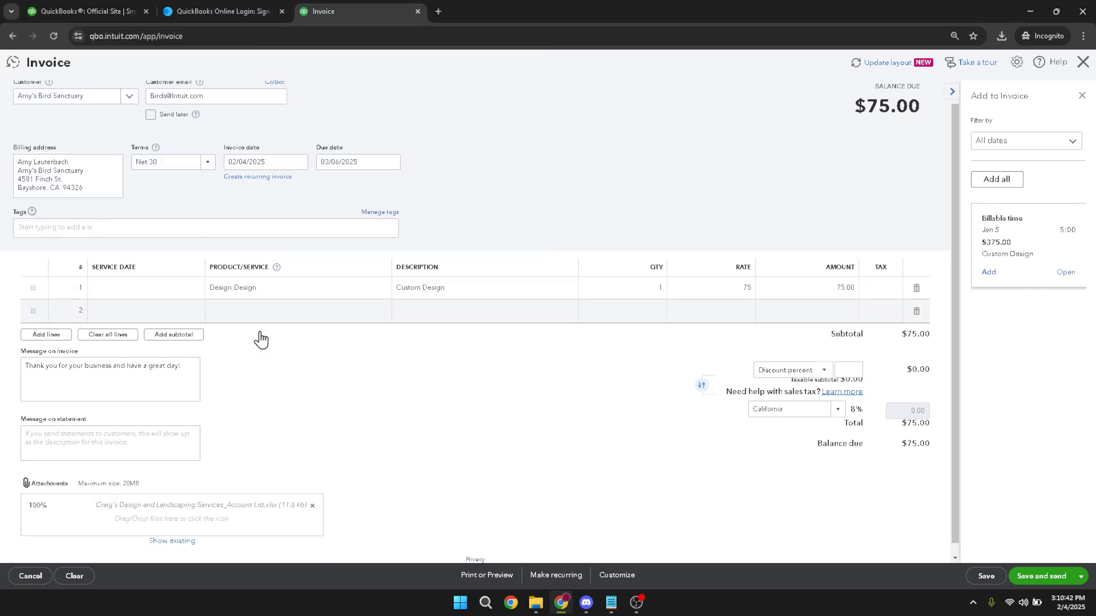
mouse_move(426, 495)
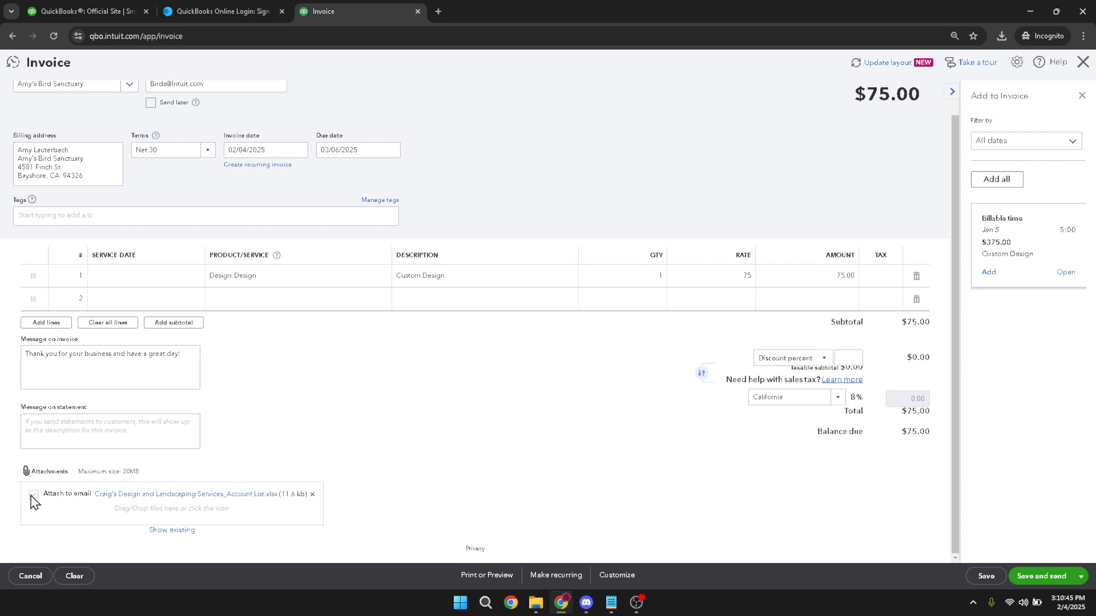
click(35, 495)
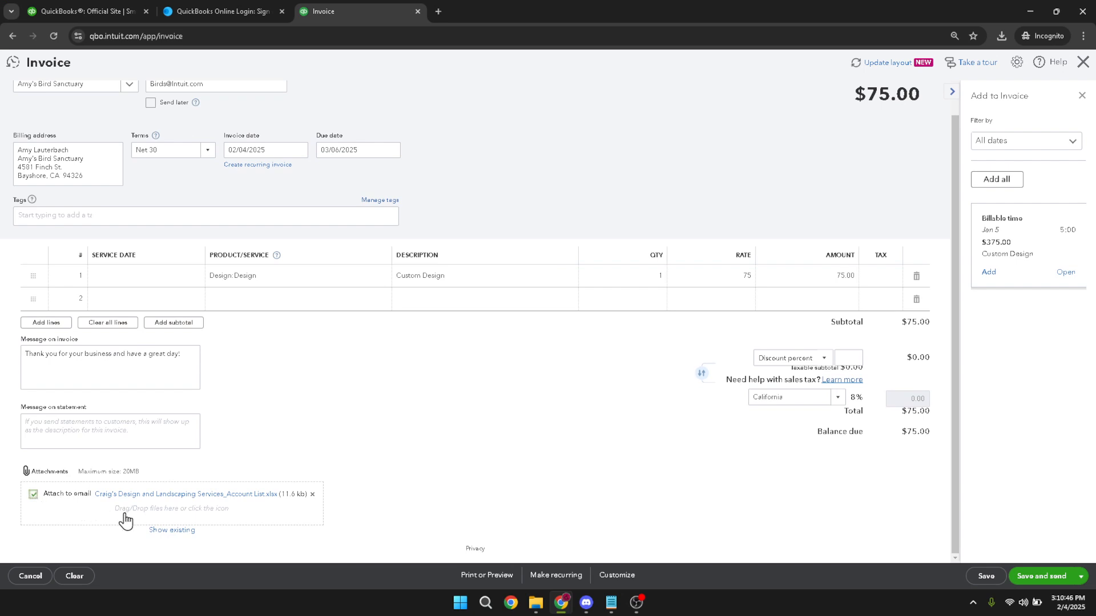
mouse_move(133, 526)
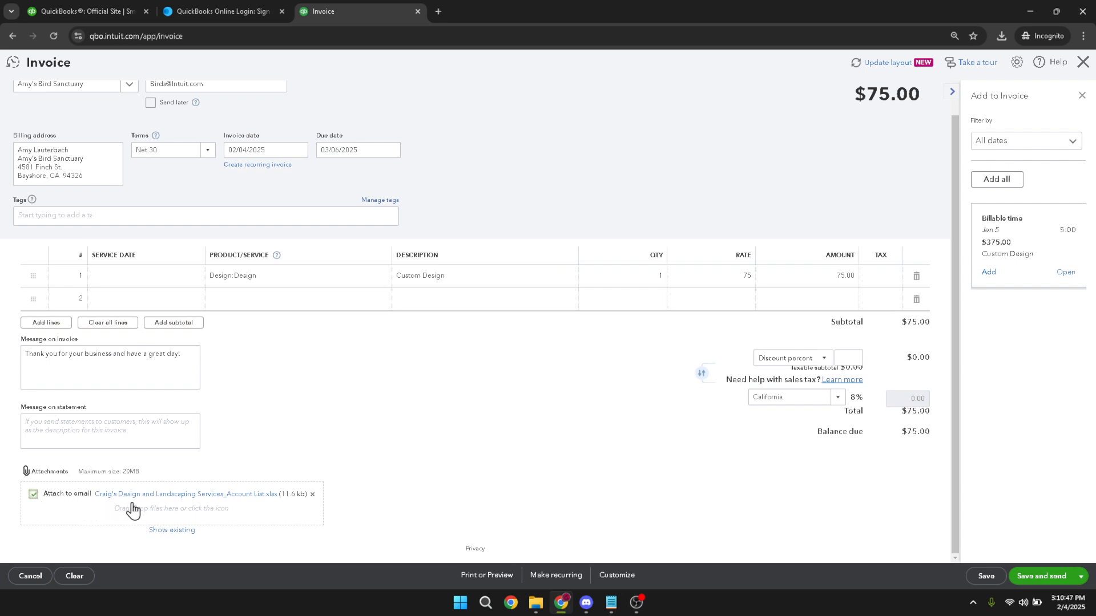
mouse_move(155, 532)
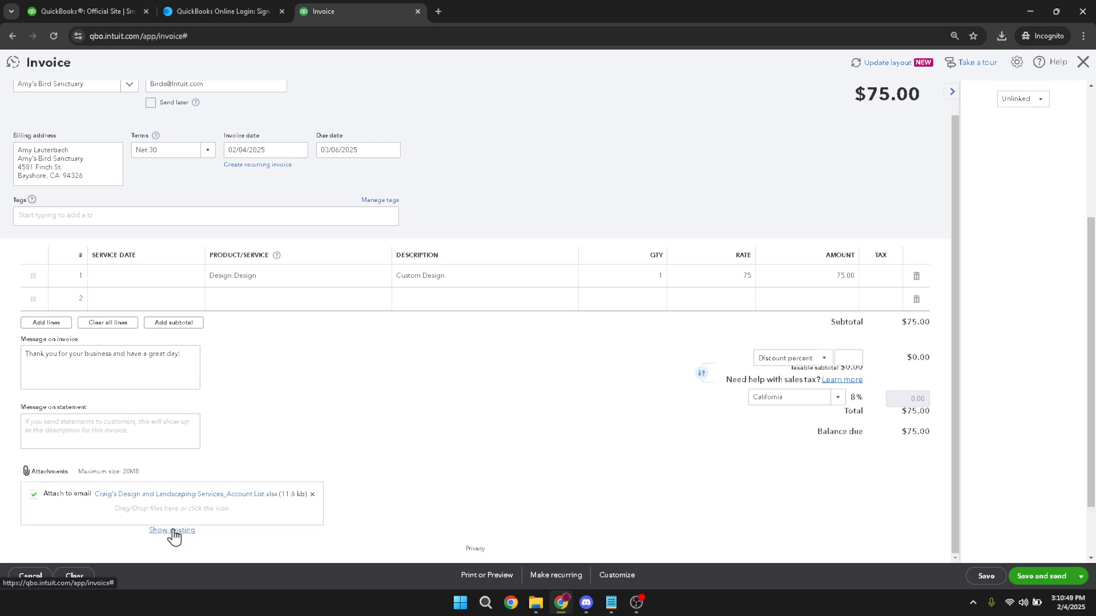
Step: Add the previously uploaded Account List spreadsheet from Show existing and mark it for the email
click(171, 529)
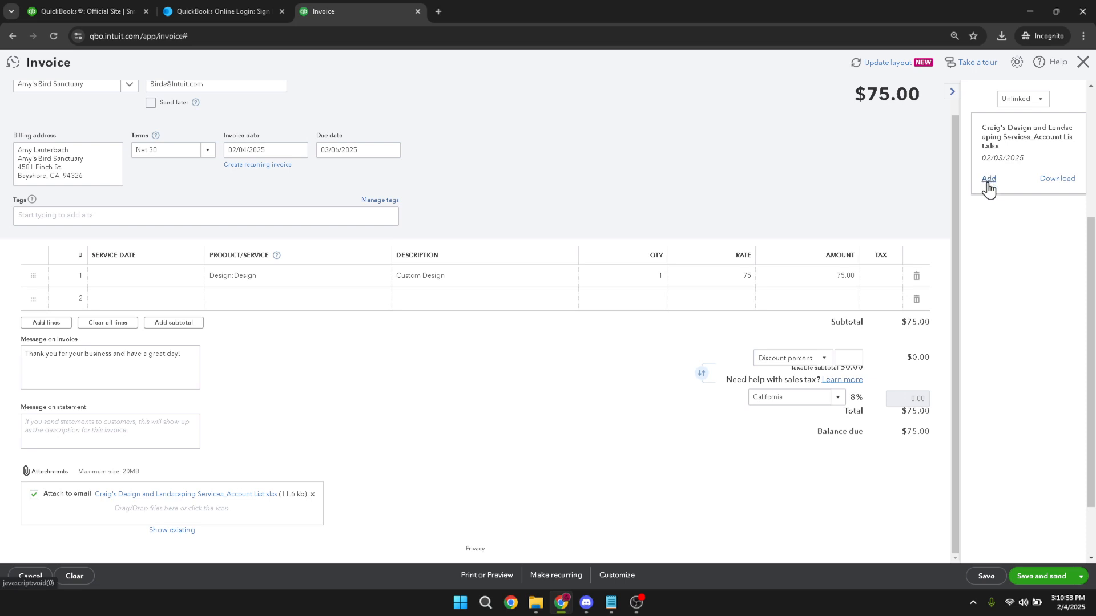
click(987, 178)
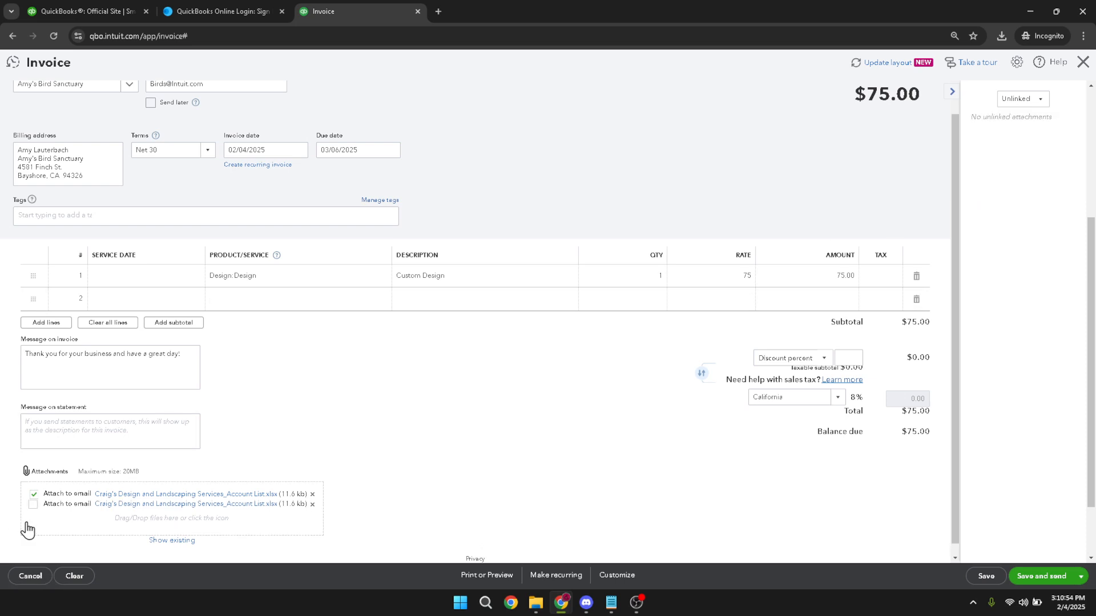
click(34, 505)
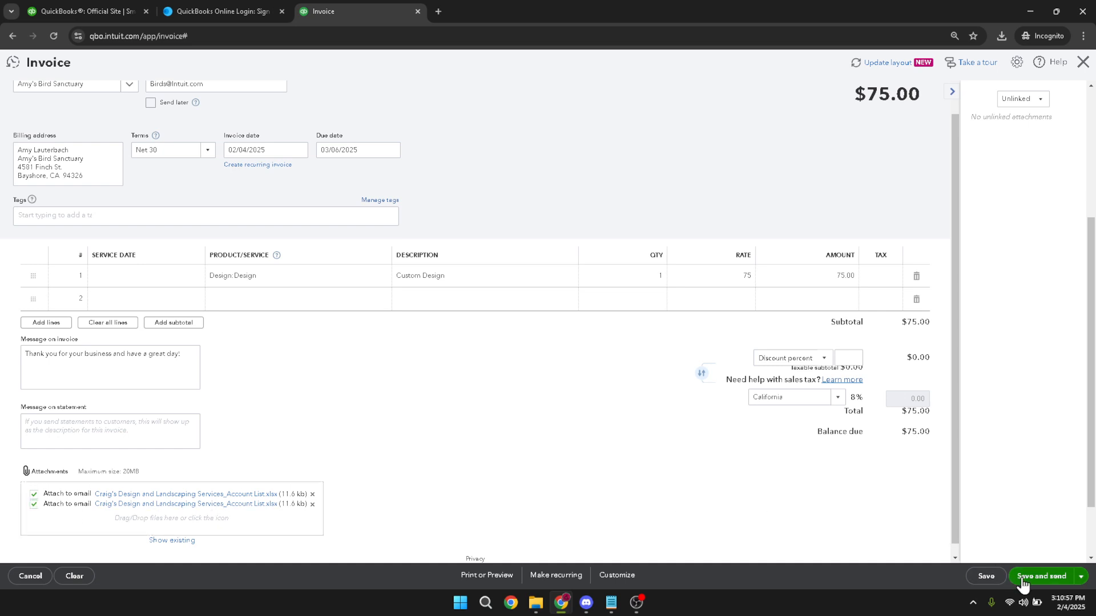
Step: Save invoice #1039 and send it, returning to the homepage with the sample-company email notice
click(1041, 575)
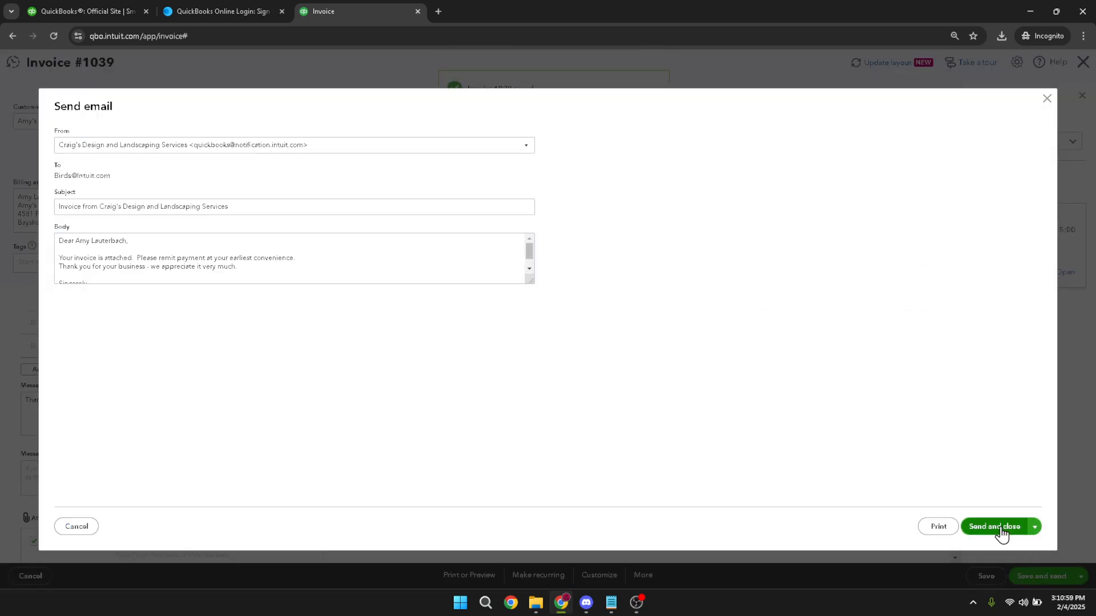
mouse_move(980, 530)
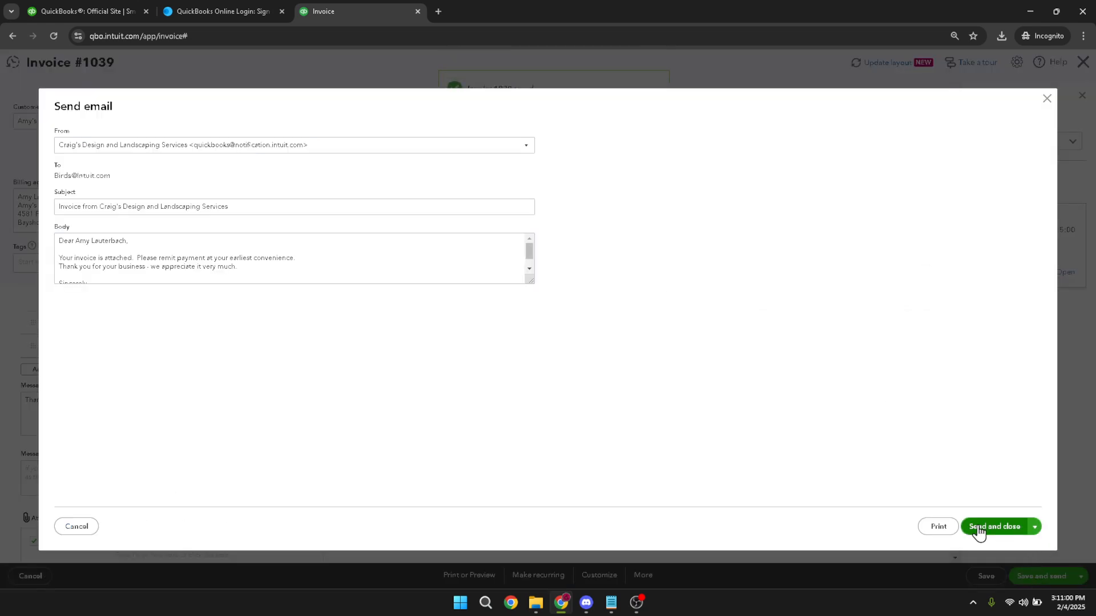
click(938, 526)
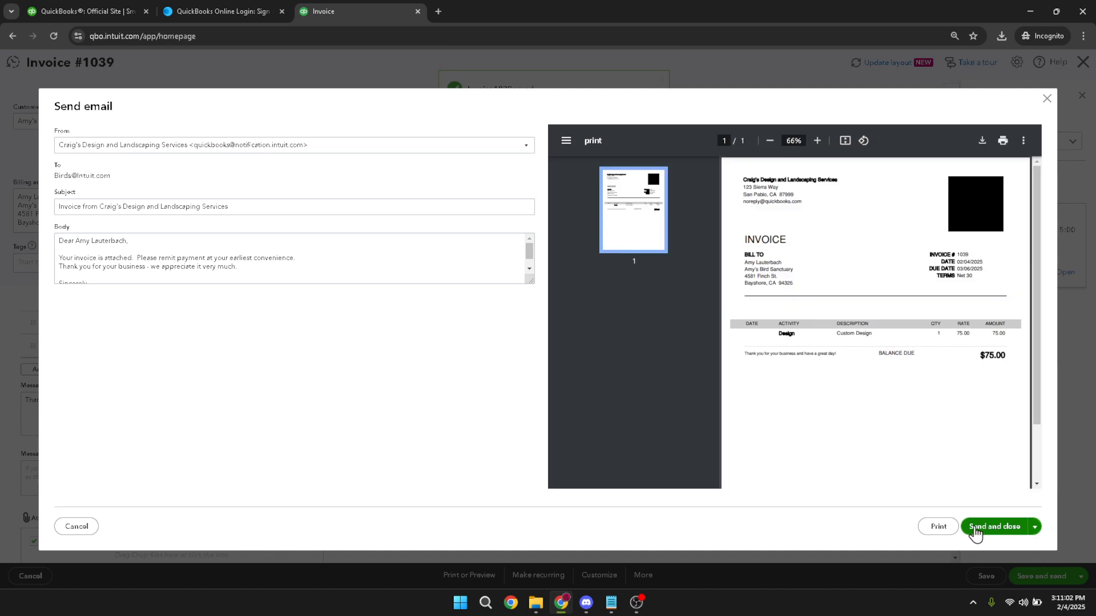
click(995, 526)
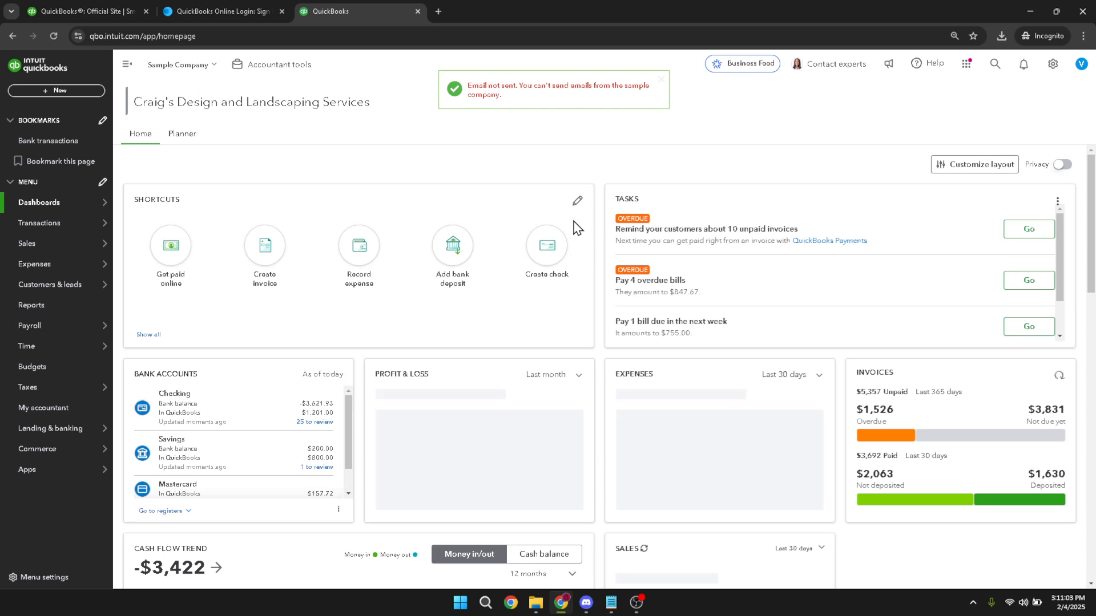
mouse_move(589, 179)
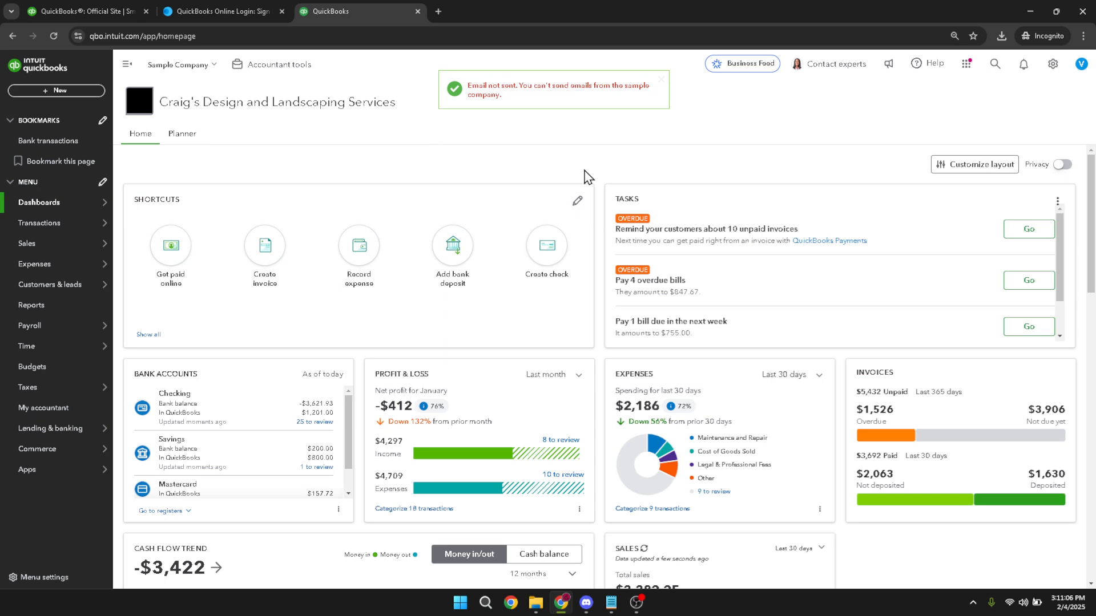
click(661, 79)
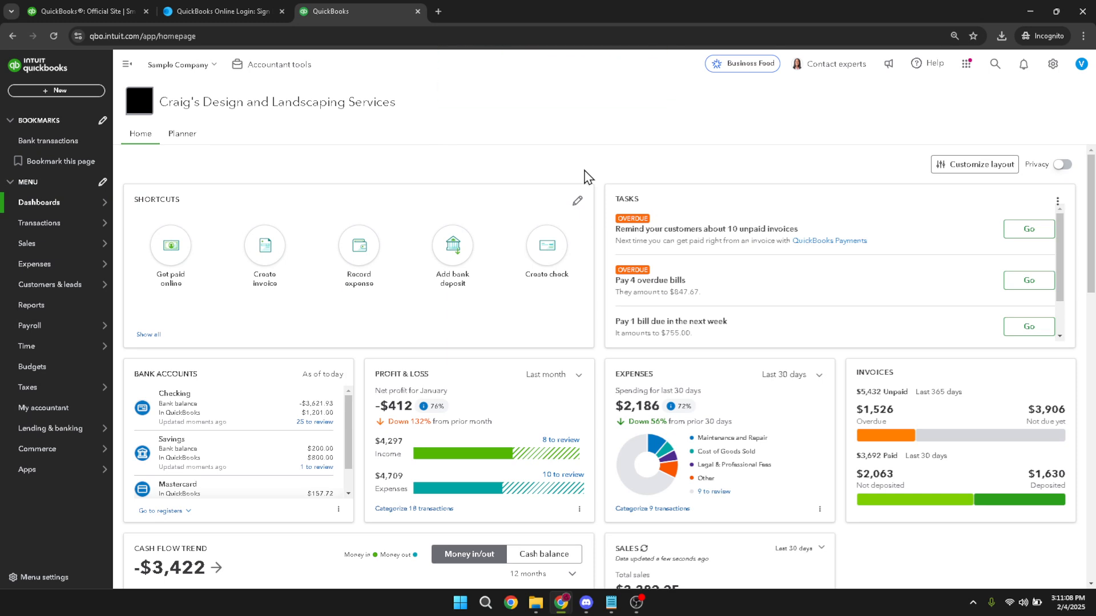
mouse_move(579, 174)
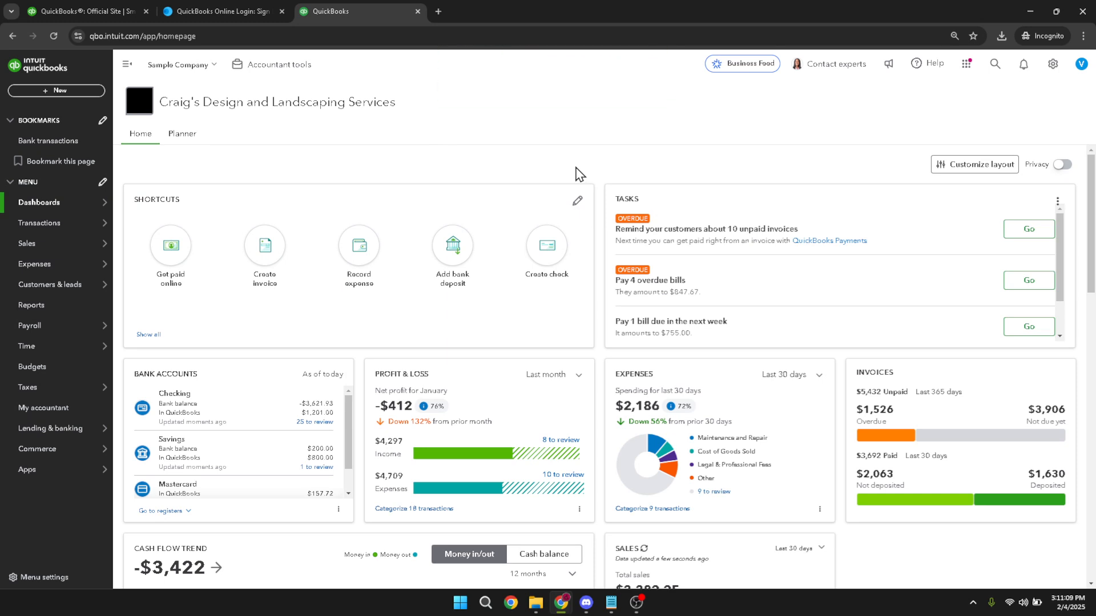